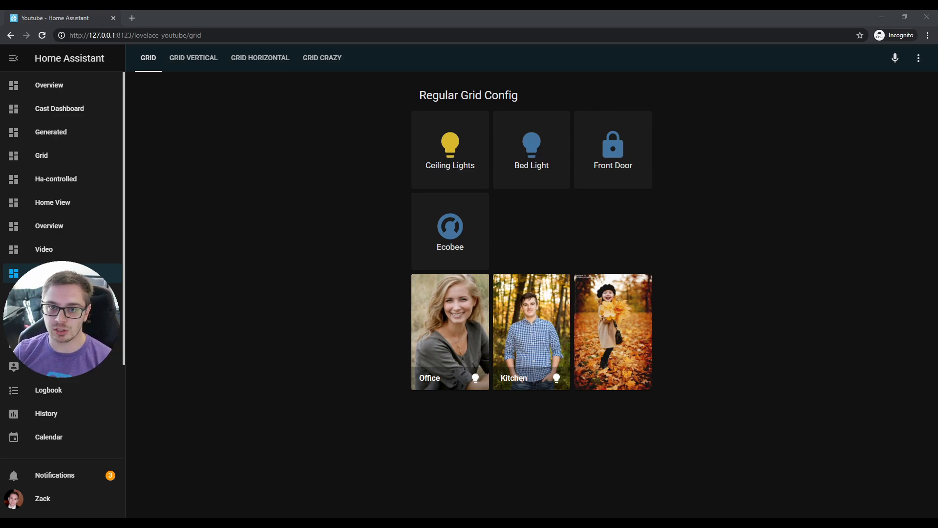
# - Enter dashboard edit mode and review the picture grid's nested cards in its editor
pyautogui.click(919, 57)
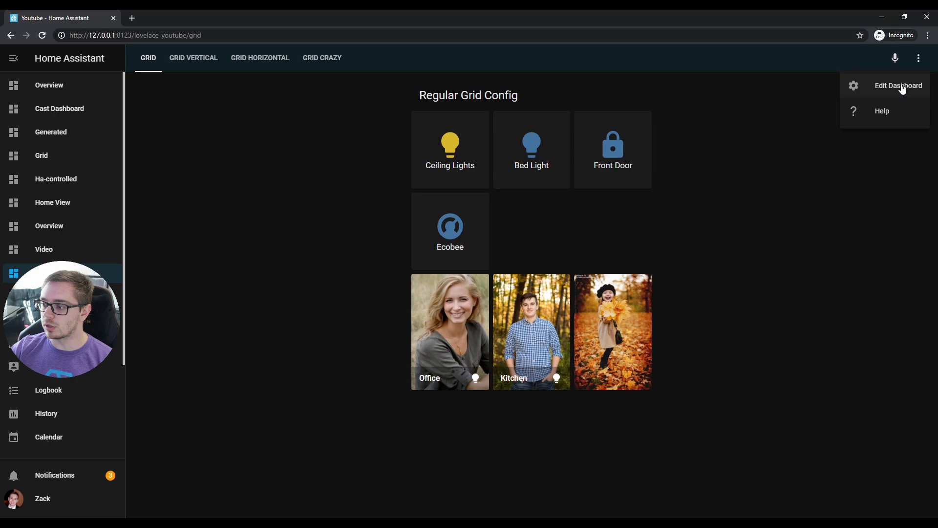
pyautogui.click(898, 86)
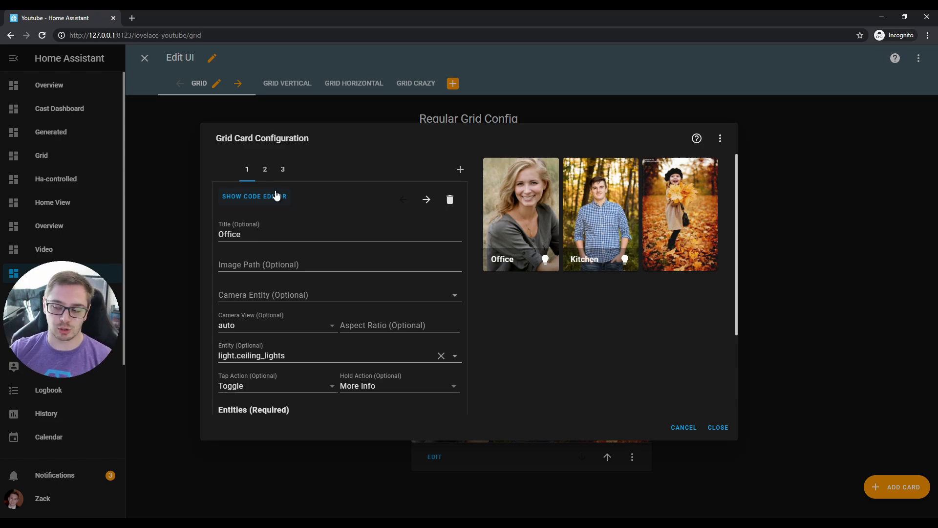
pyautogui.click(283, 169)
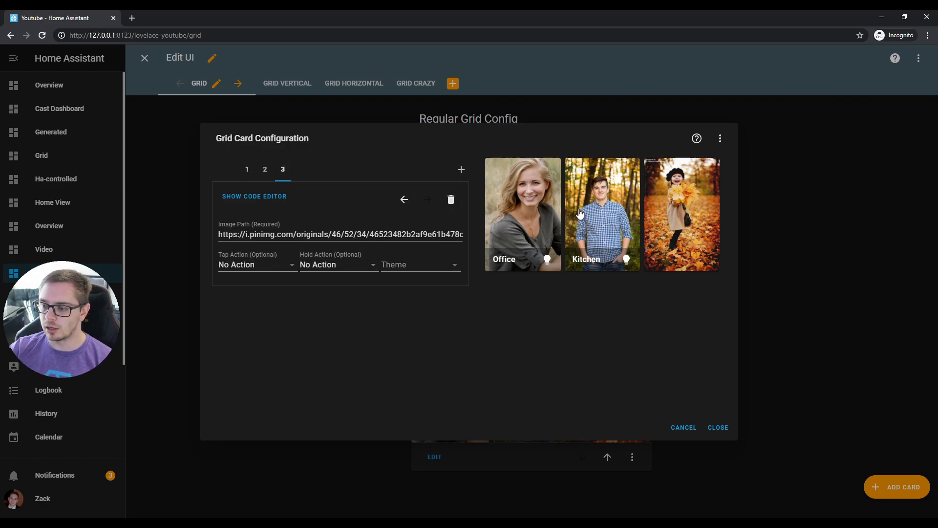
pyautogui.moveTo(370, 193)
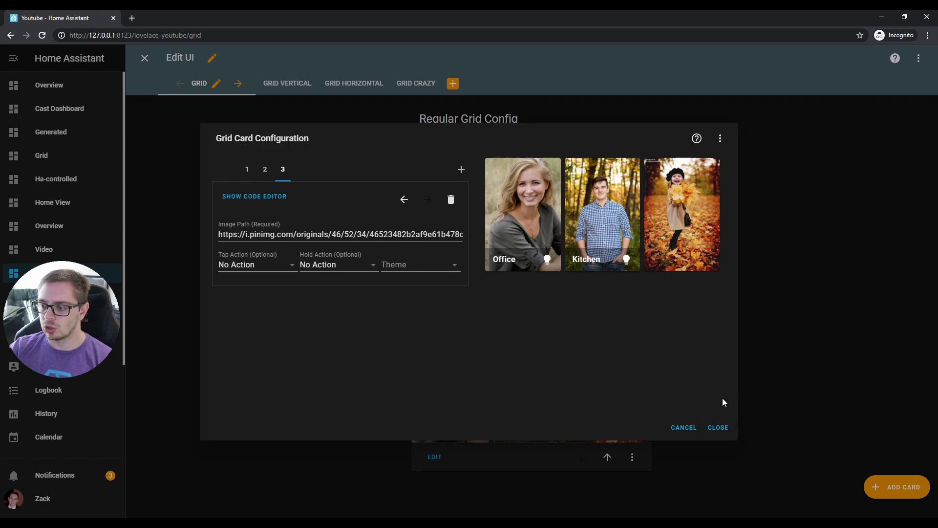
pyautogui.click(718, 427)
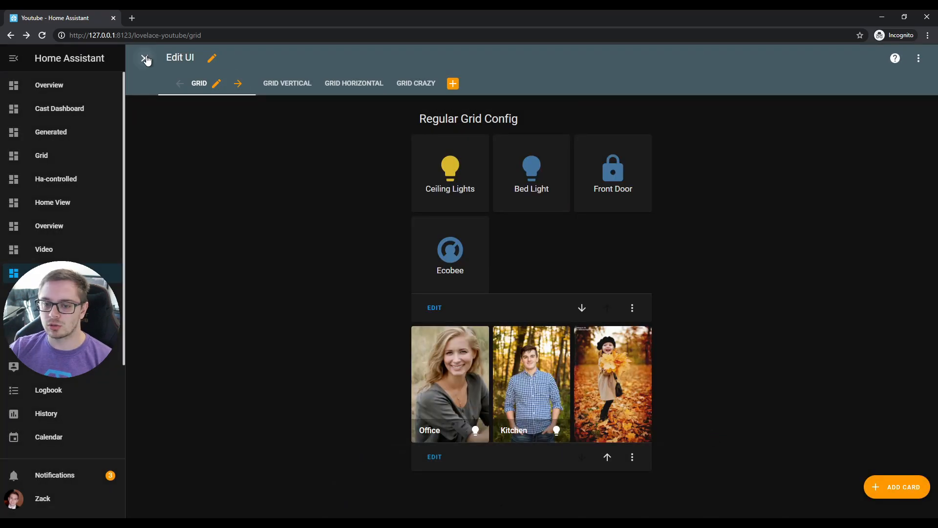
# - Leave edit mode, switch to the Grid Vertical view and start editing it
pyautogui.click(146, 58)
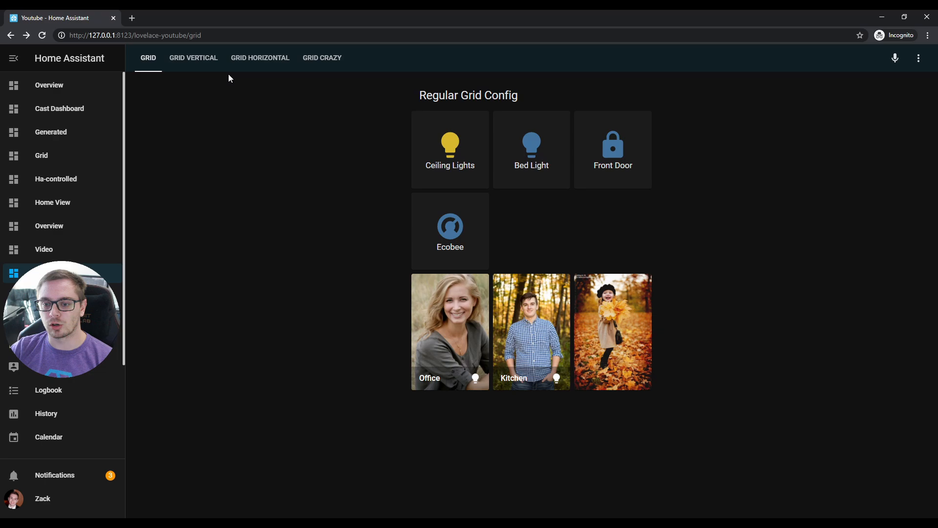
pyautogui.moveTo(209, 78)
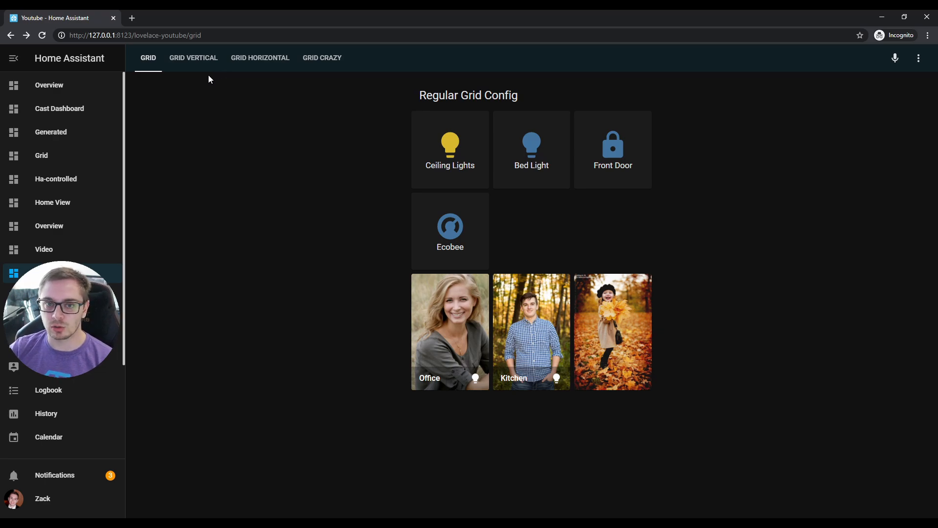
pyautogui.click(194, 58)
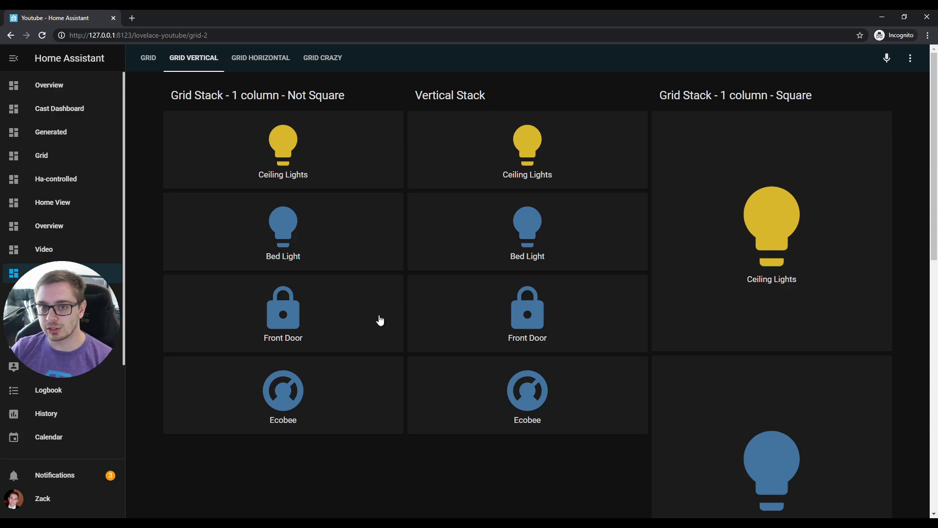
pyautogui.click(910, 58)
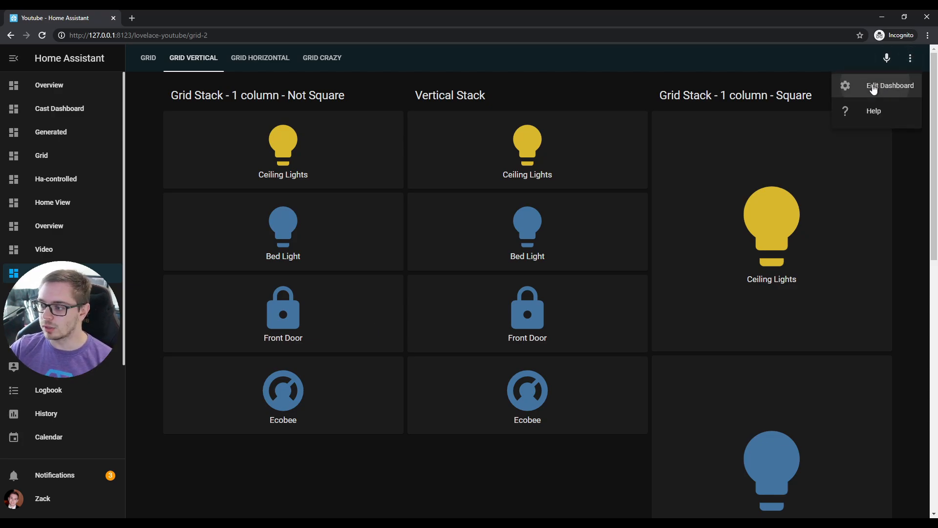
pyautogui.click(890, 85)
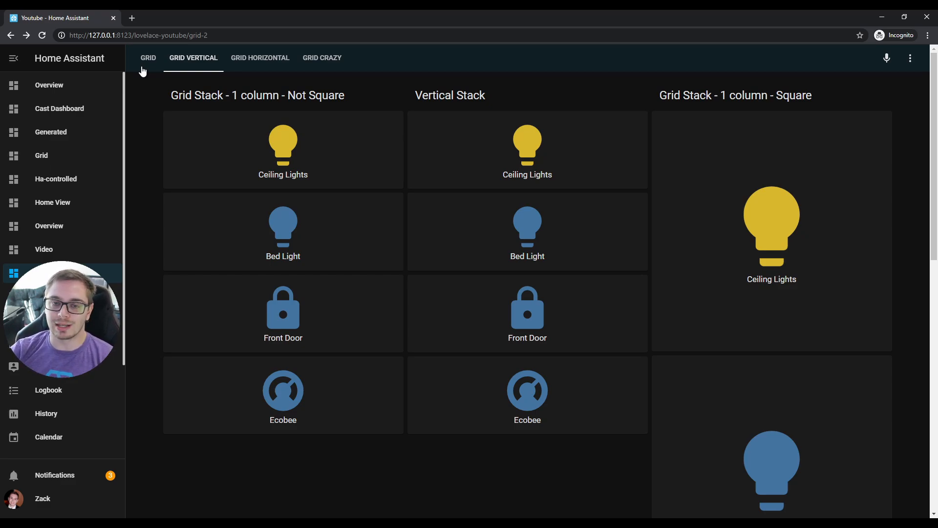
pyautogui.moveTo(542, 453)
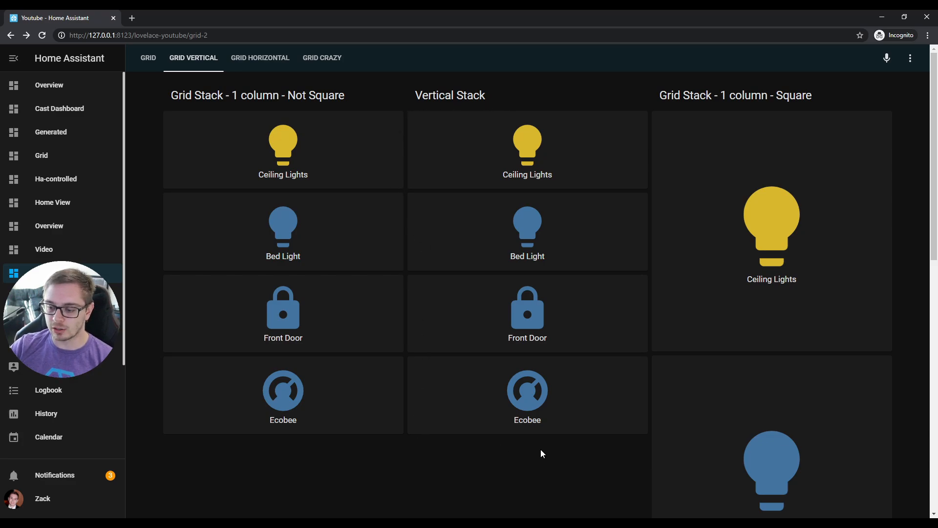
pyautogui.moveTo(443, 273)
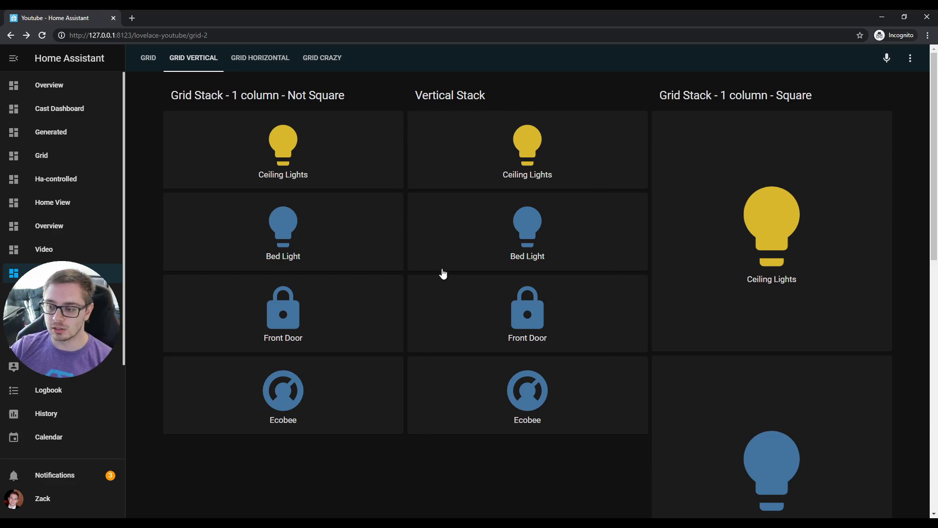
pyautogui.moveTo(452, 105)
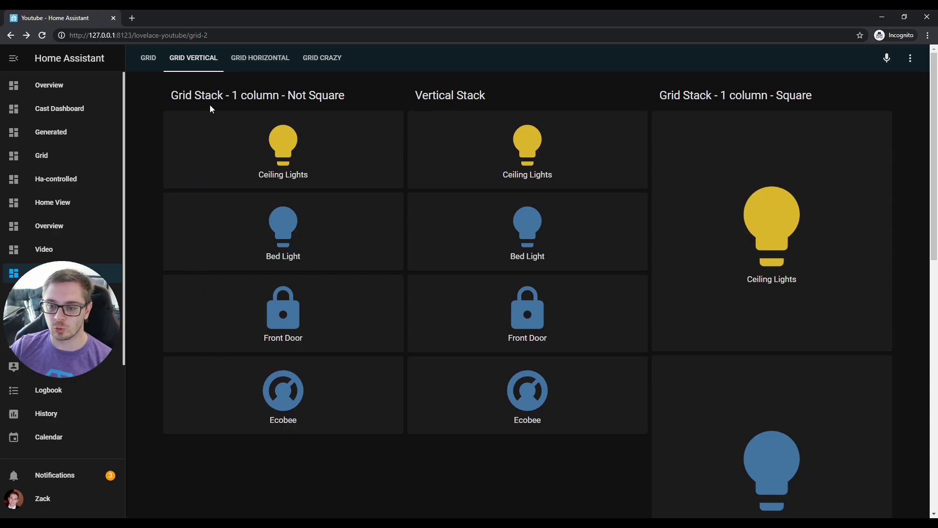
pyautogui.moveTo(328, 124)
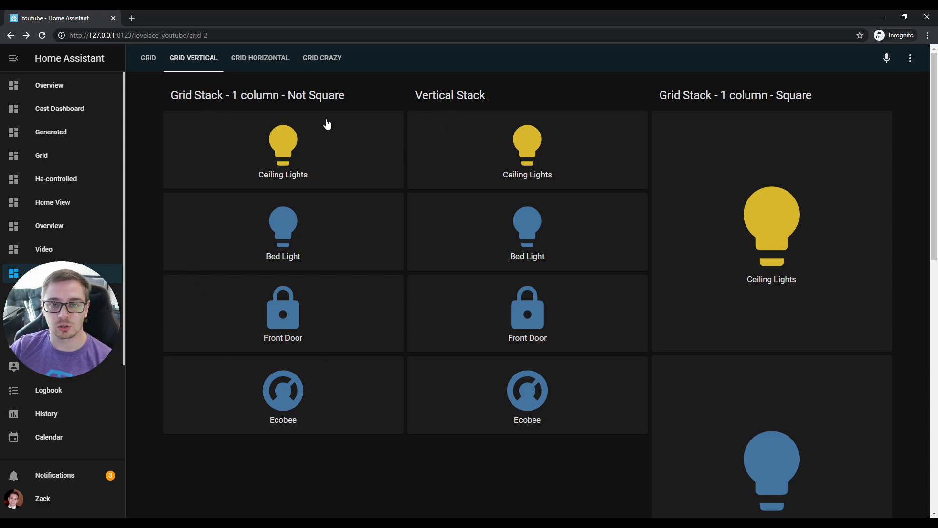
pyautogui.moveTo(774, 162)
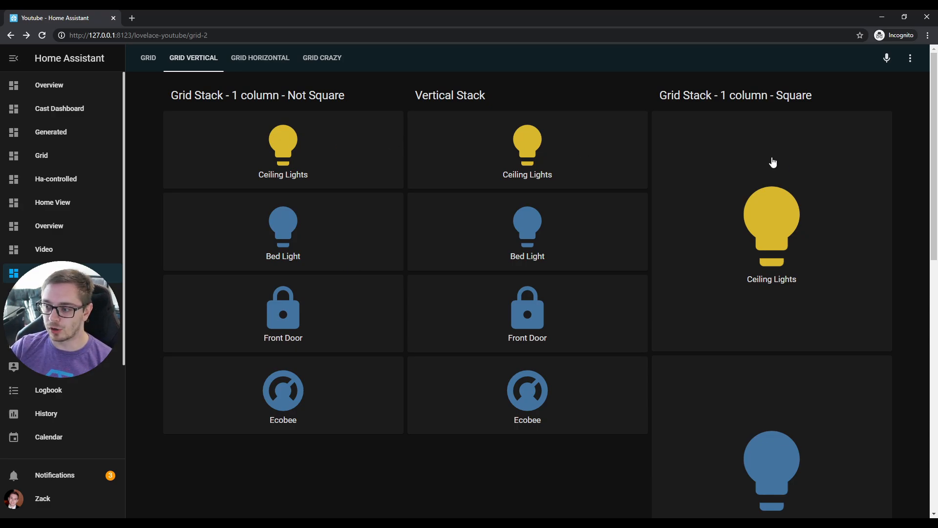
pyautogui.moveTo(735, 143)
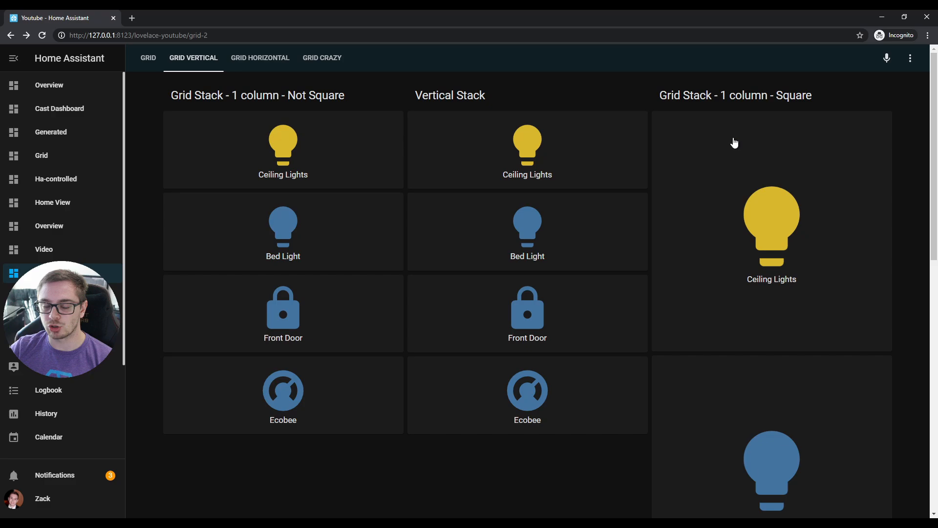
# - Scroll through the one-column grid and vertical stack cards, then reopen Edit Dashboard
pyautogui.scroll(-3)
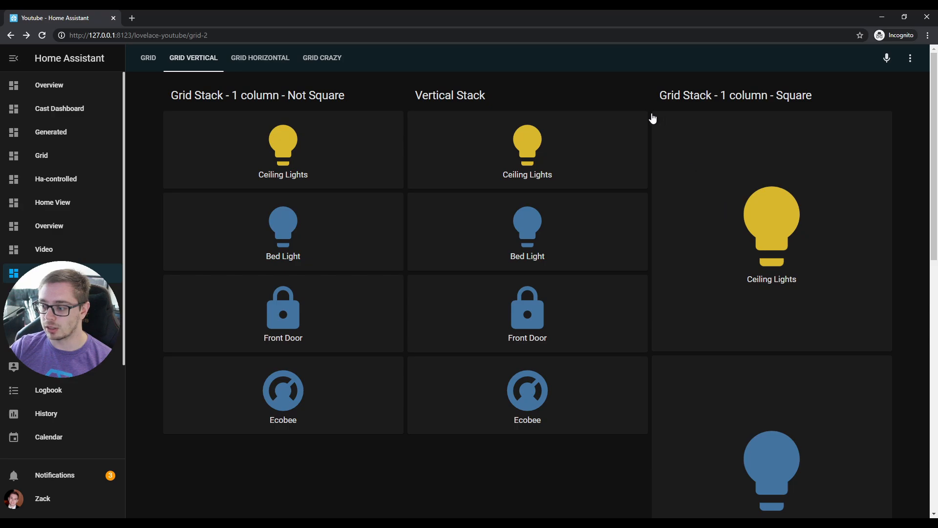
pyautogui.moveTo(891, 322)
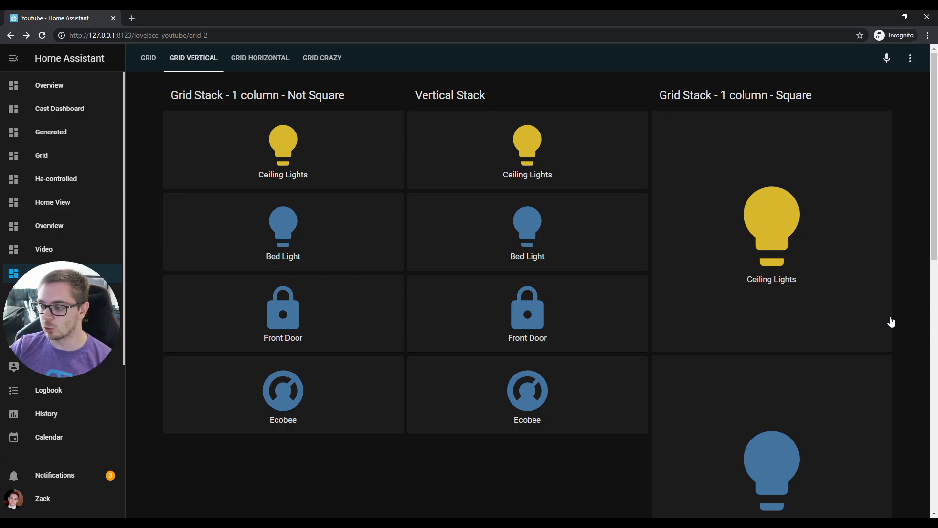
pyautogui.moveTo(892, 355)
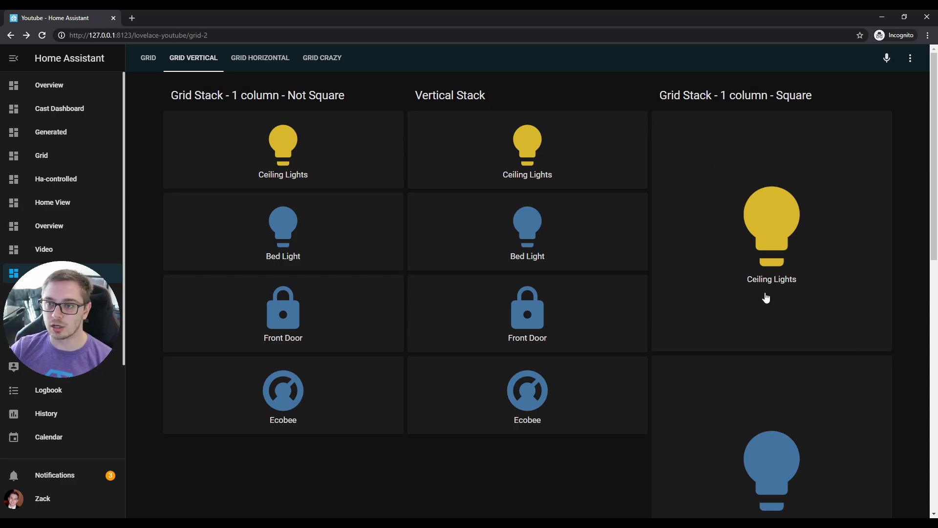
pyautogui.moveTo(706, 95)
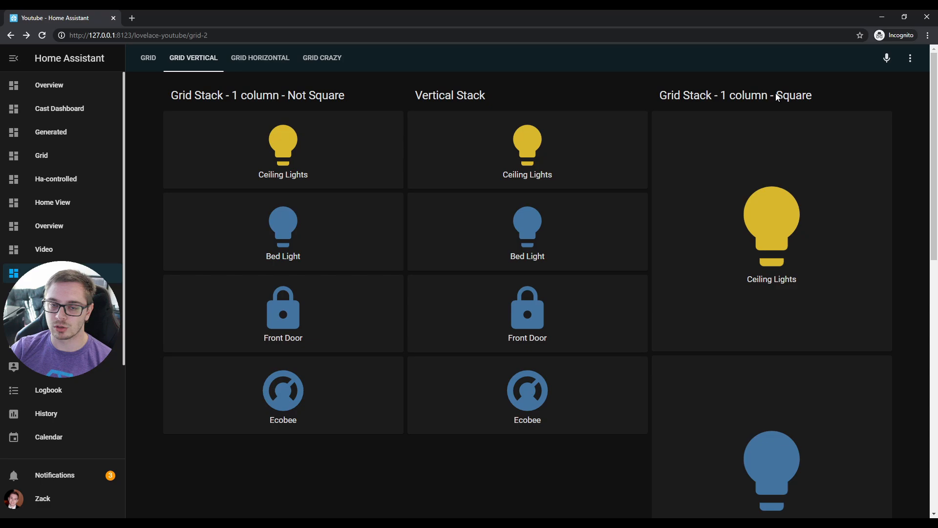
pyautogui.click(911, 57)
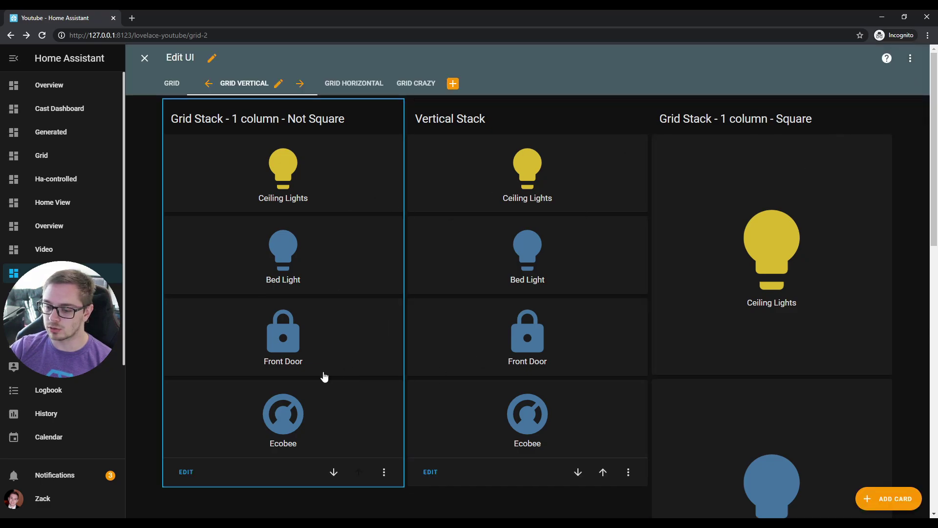
# - Exit Edit UI and switch to the Grid Horizontal view with four-column grids
pyautogui.click(185, 472)
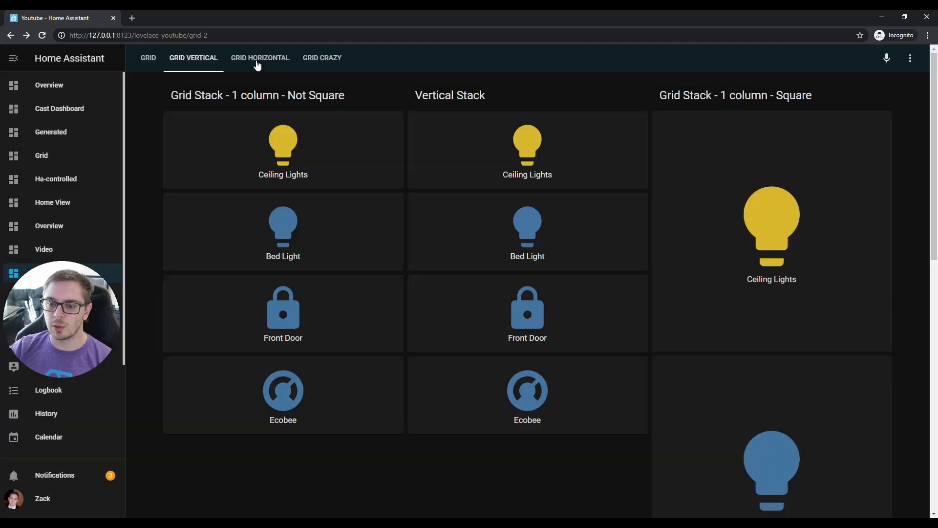
pyautogui.click(260, 58)
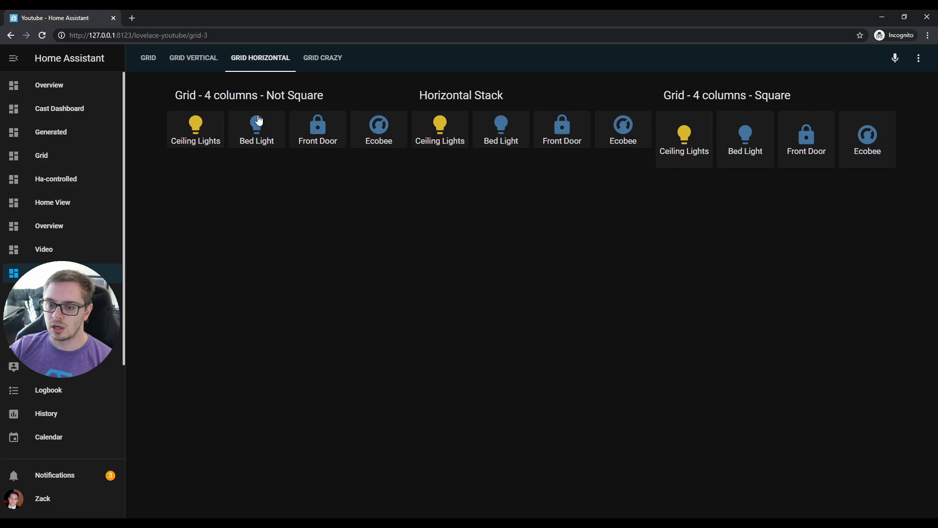
pyautogui.moveTo(418, 97)
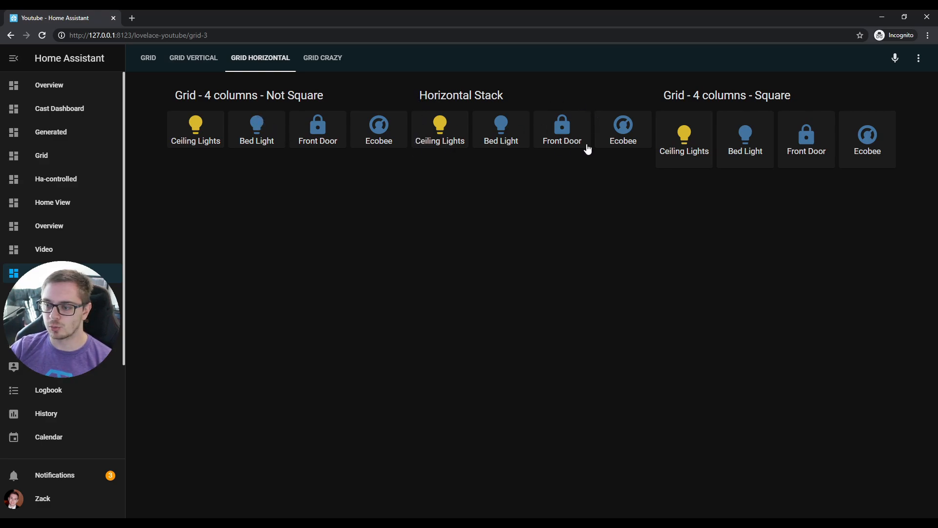
pyautogui.moveTo(461, 157)
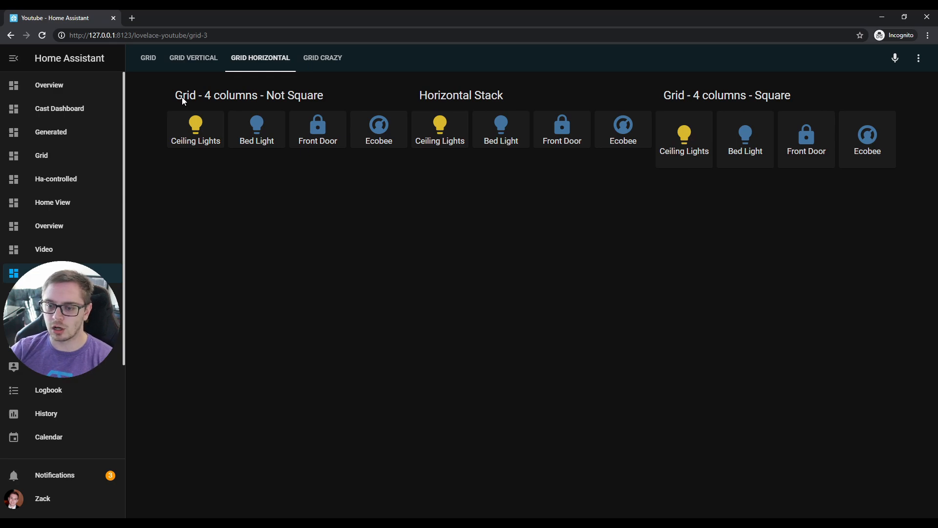
pyautogui.moveTo(201, 108)
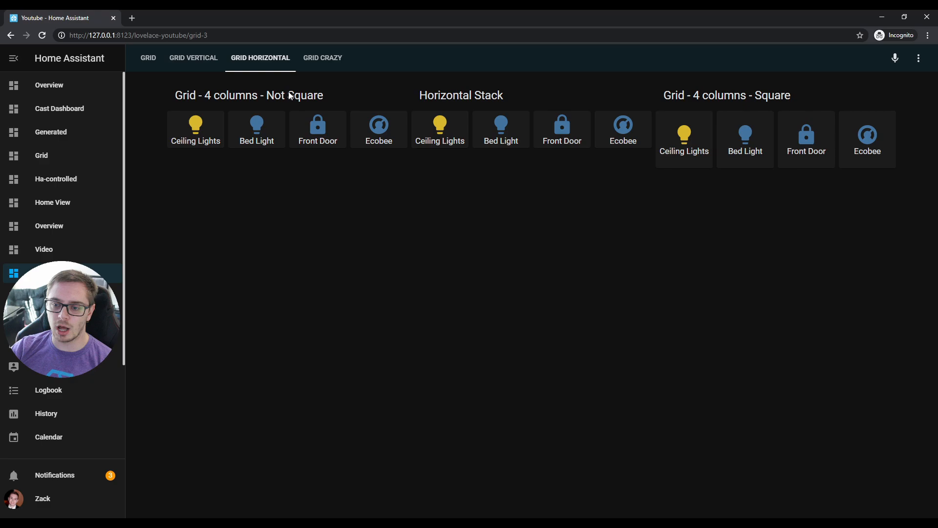
pyautogui.moveTo(170, 133)
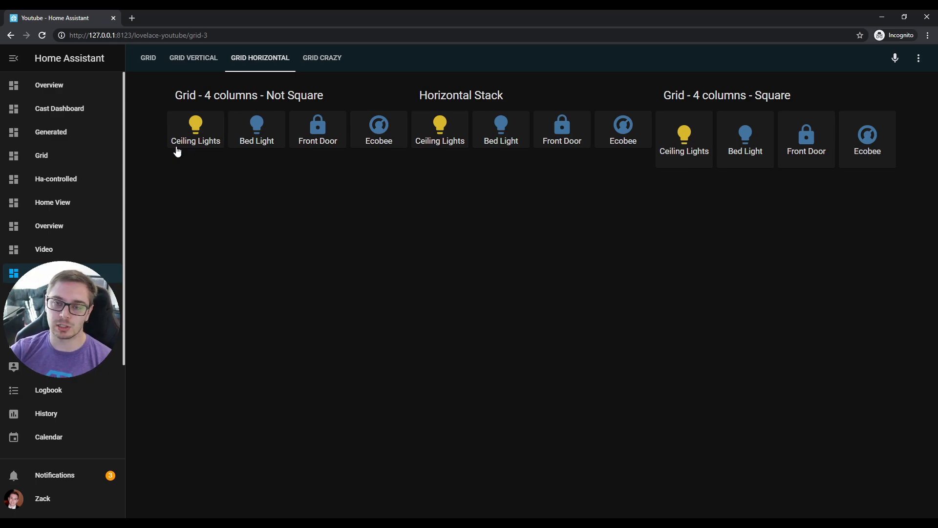
pyautogui.moveTo(727, 115)
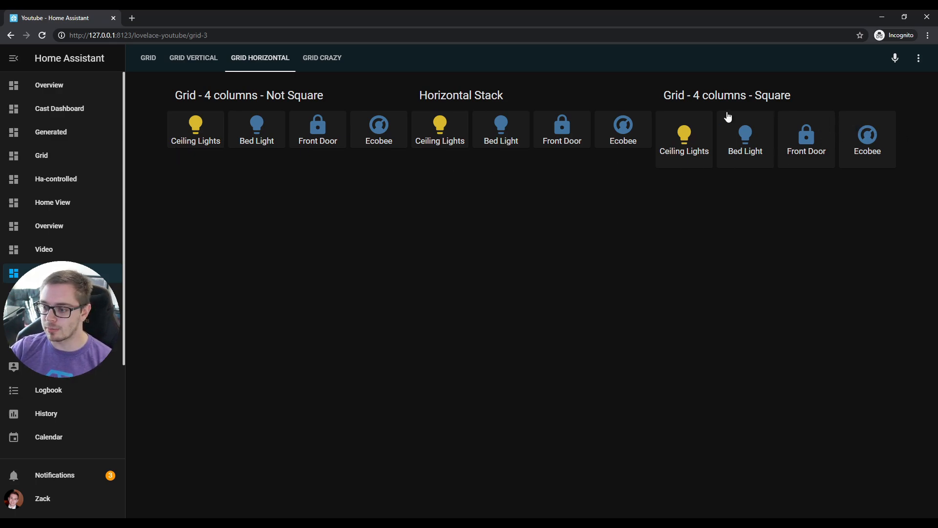
pyautogui.moveTo(701, 155)
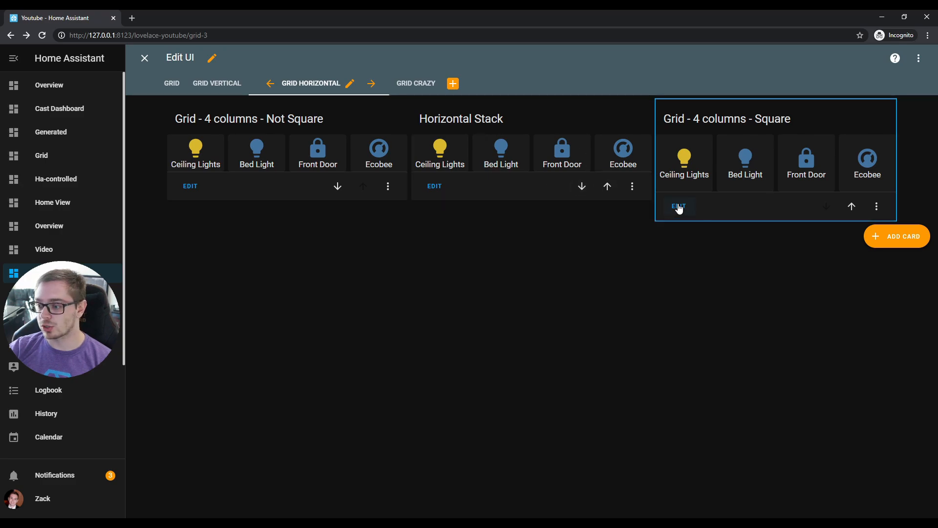
# - Review the YAML of the Grid - 4 columns - Square card
pyautogui.click(679, 206)
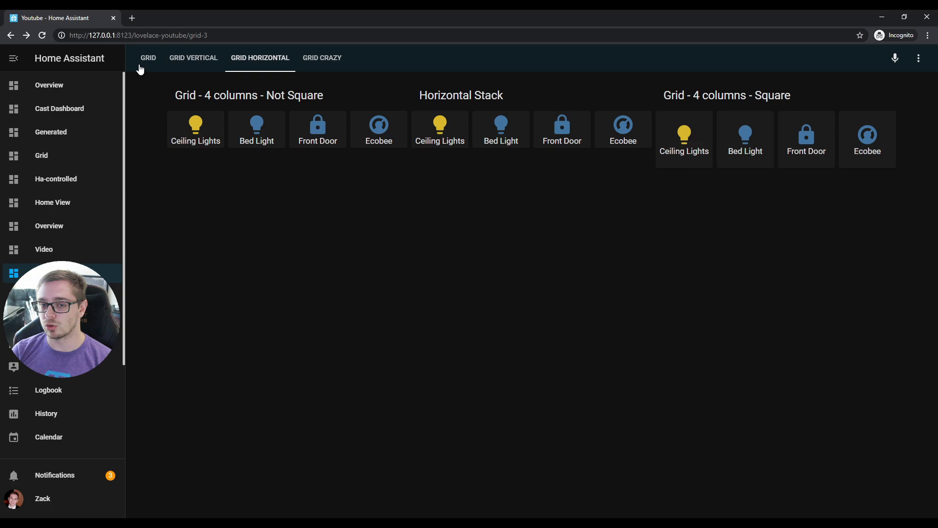
# - Switch to the Grid Crazy view and bring up the dashboard menu
pyautogui.click(322, 58)
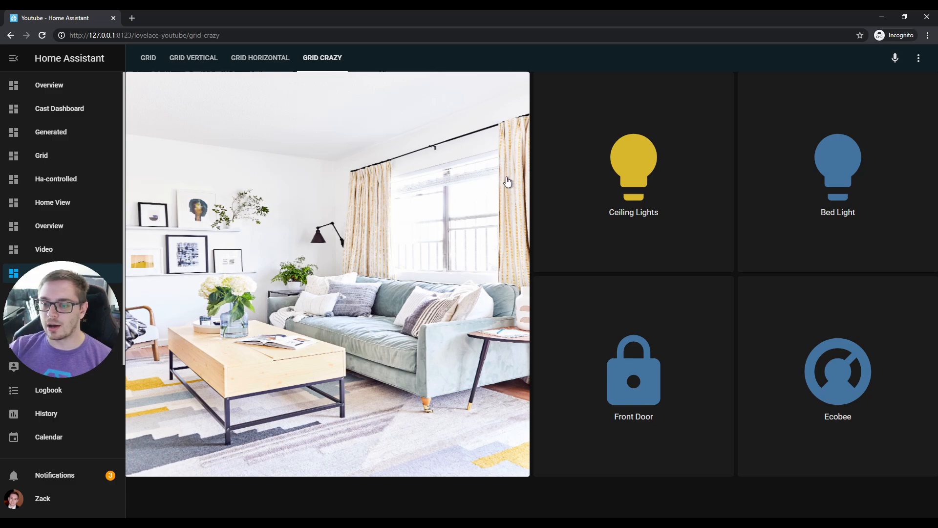
pyautogui.moveTo(158, 427)
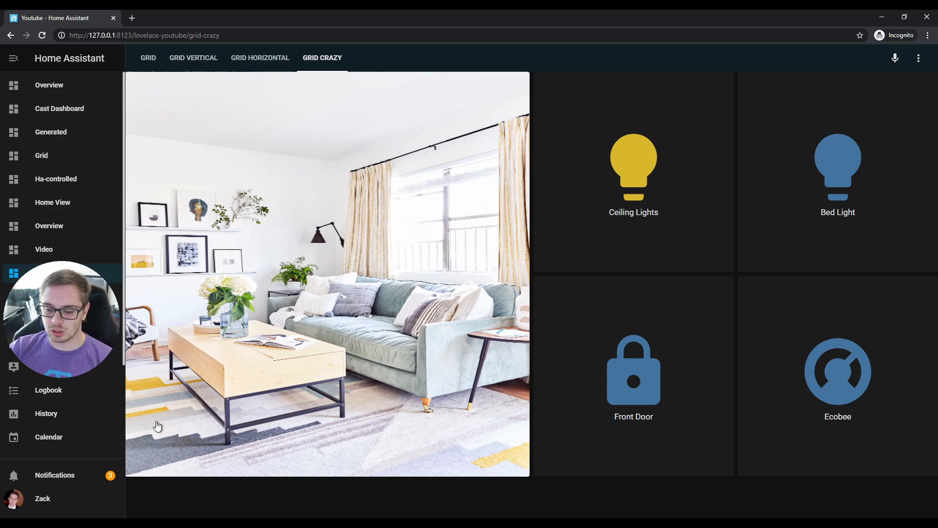
pyautogui.moveTo(739, 136)
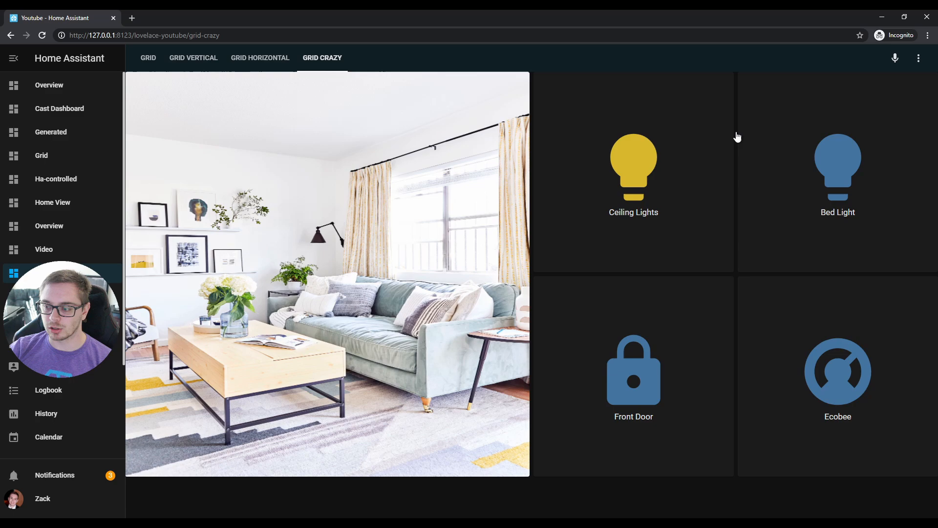
pyautogui.click(919, 58)
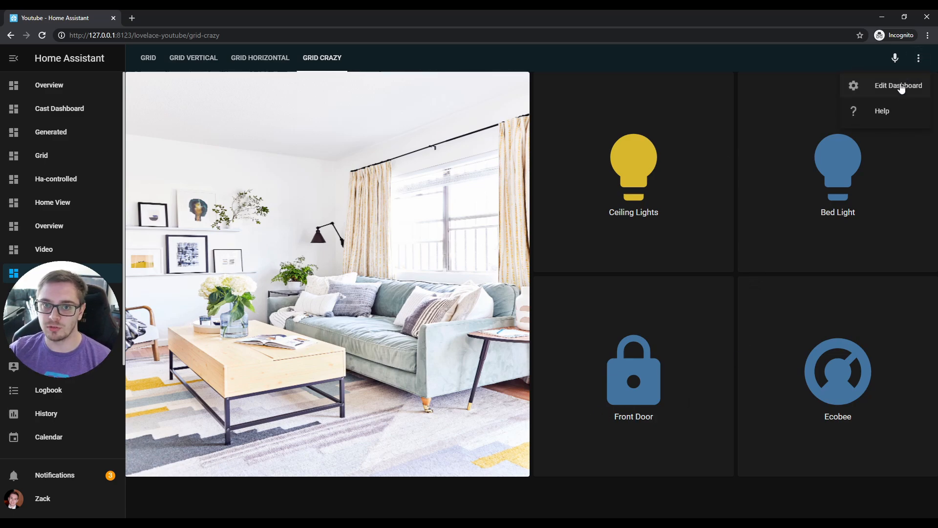
# - Edit the Grid Crazy card, showing its picture card and nested two-column button grid YAML
pyautogui.click(898, 86)
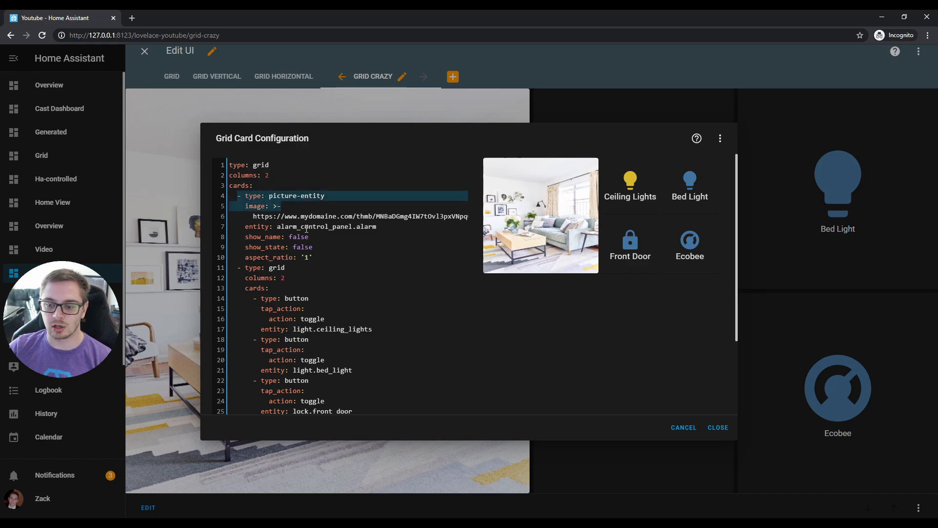
pyautogui.click(287, 267)
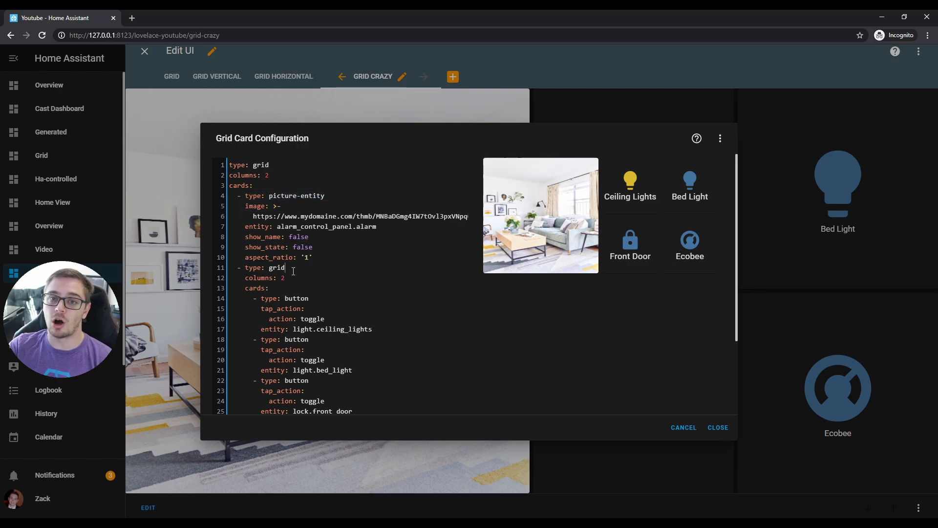